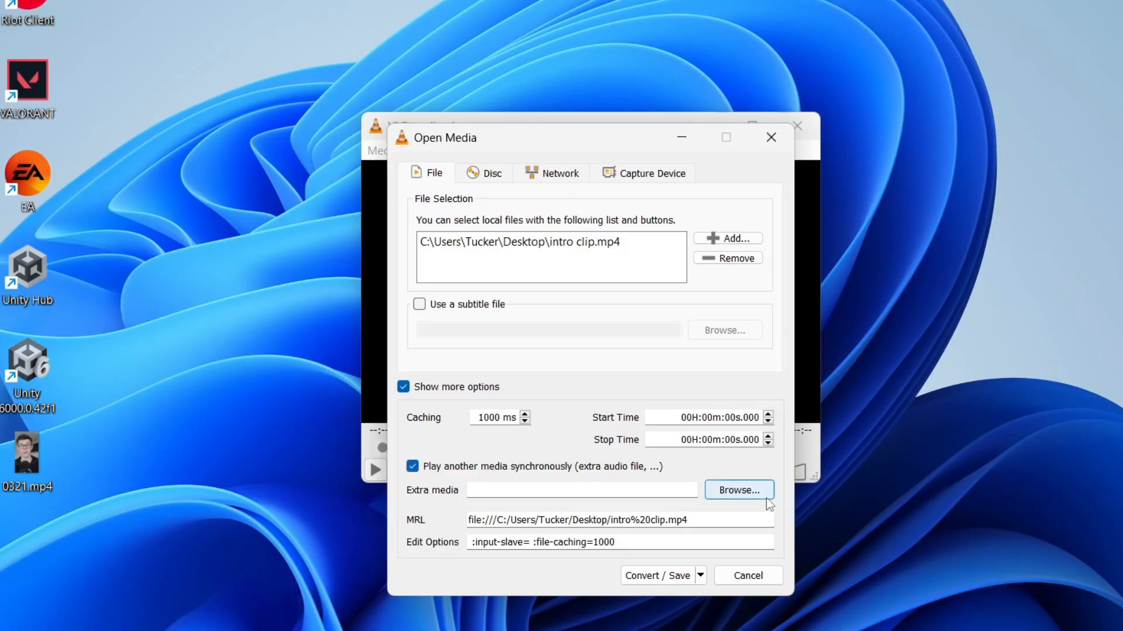
Step: Browse for the extra audio file to merge into intro clip.mp4
{"action": "left_click", "coordinate": [737, 490]}
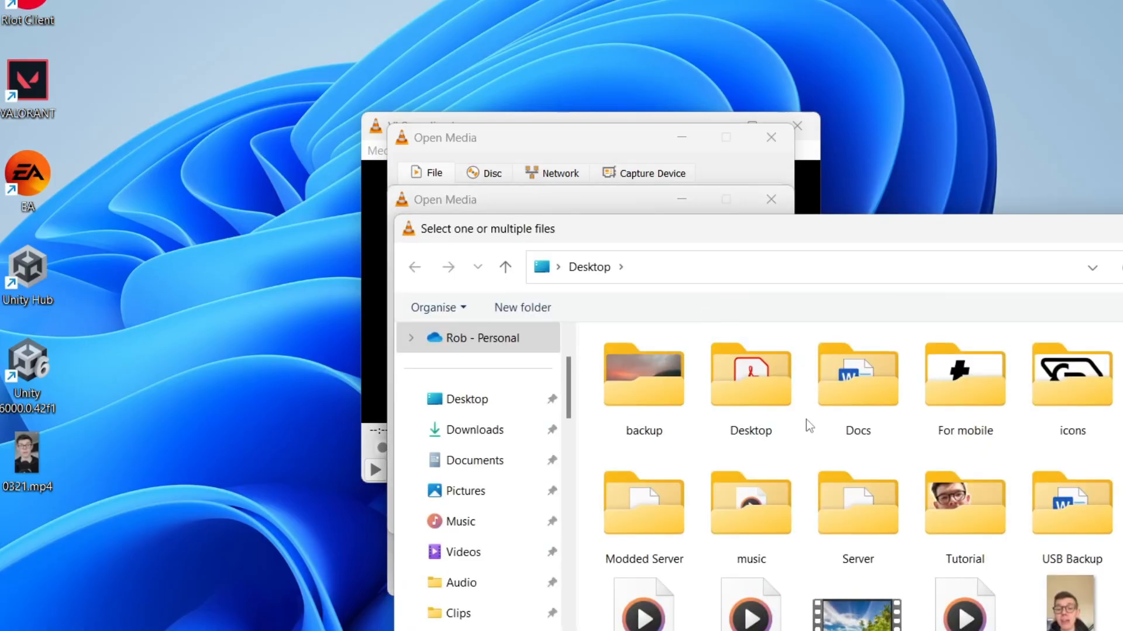
{"action": "left_click", "coordinate": [598, 397]}
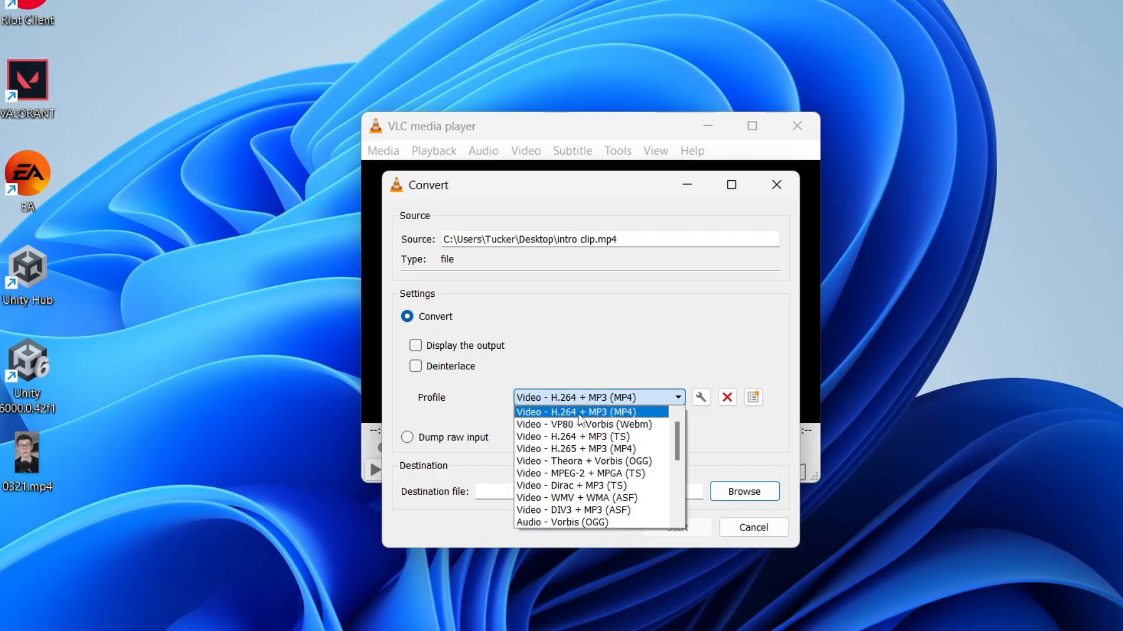